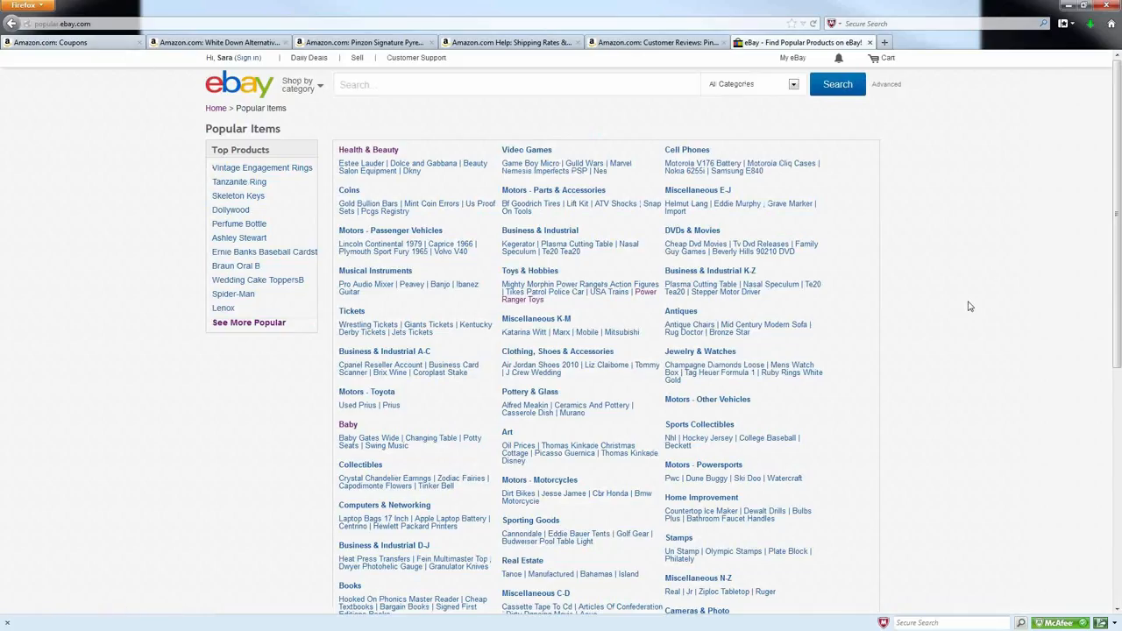
{"action": "mouse_move", "coordinate": [956, 297]}
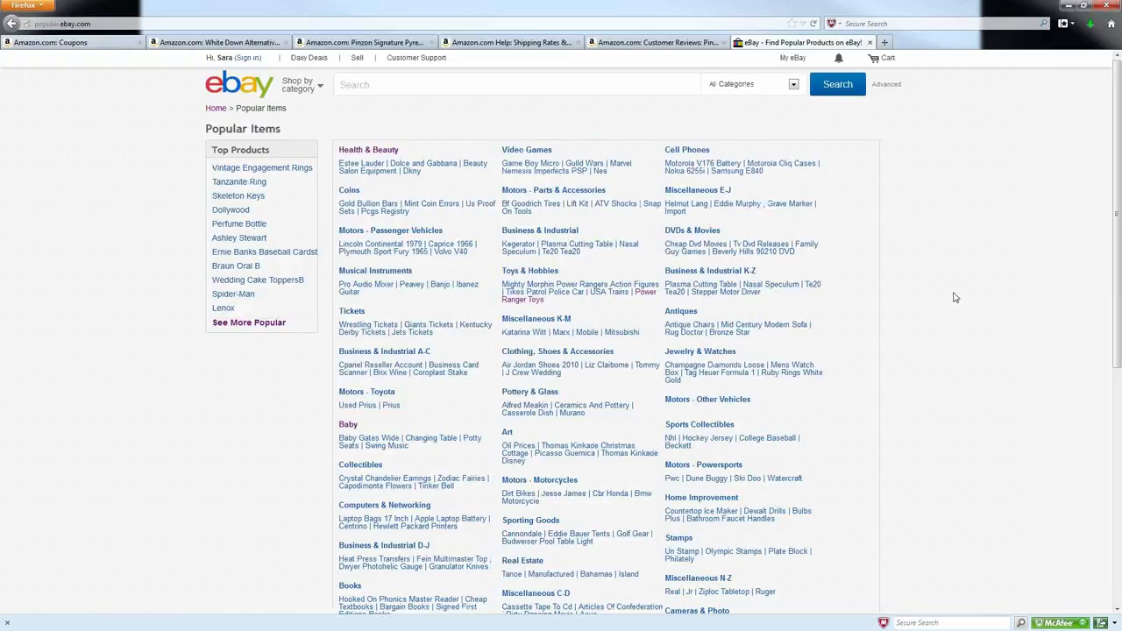
{"action": "mouse_move", "coordinate": [956, 296]}
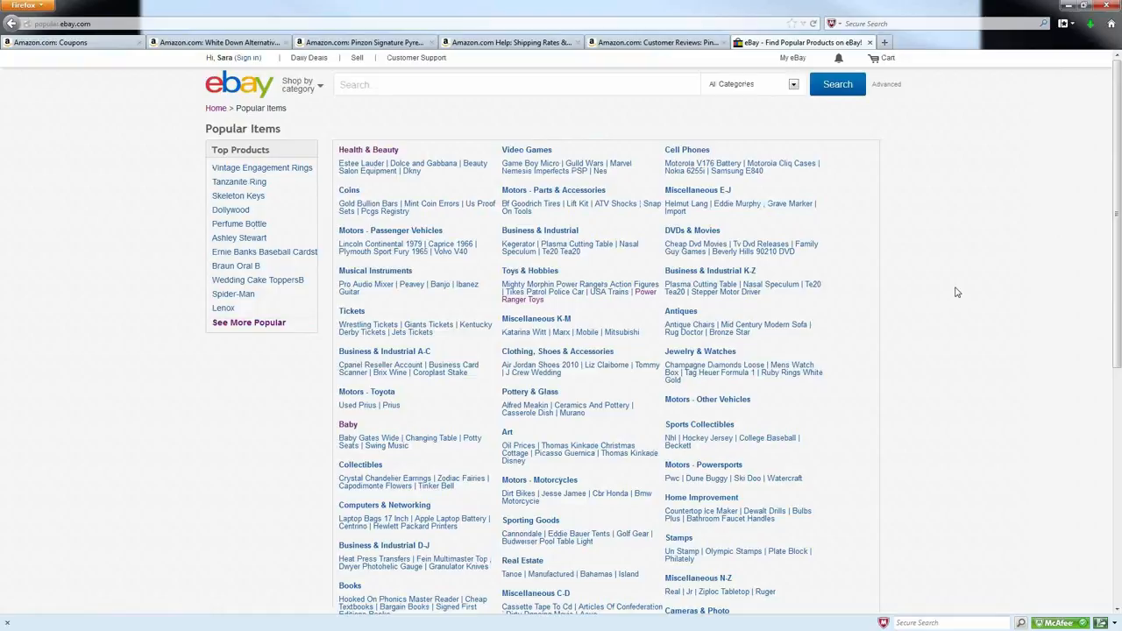
{"action": "mouse_move", "coordinate": [905, 336]}
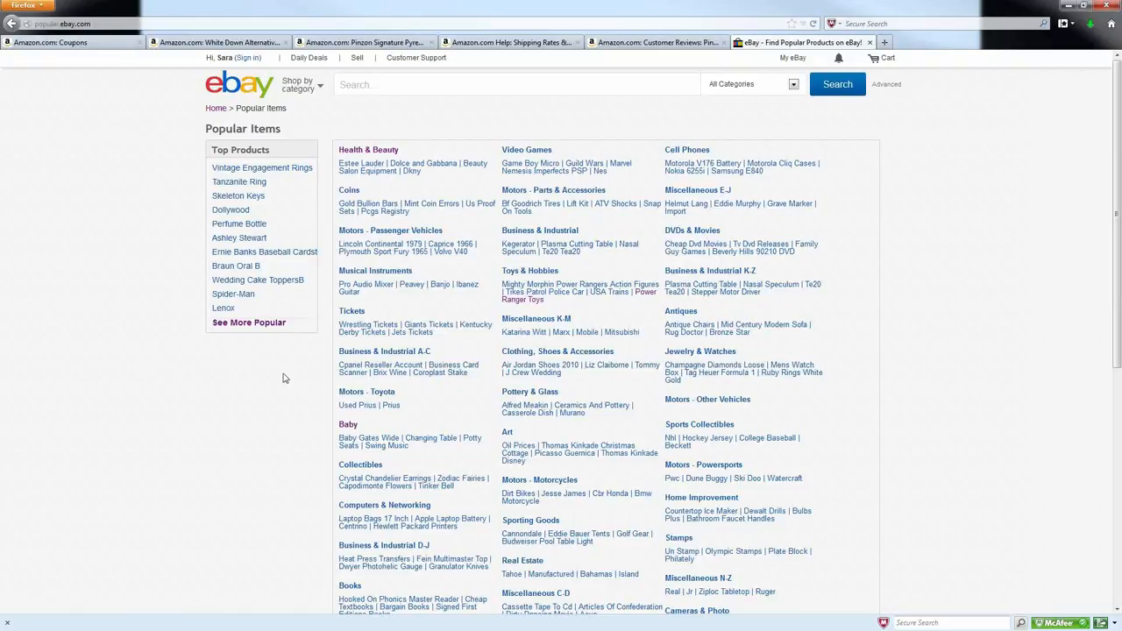
{"action": "mouse_move", "coordinate": [182, 411]}
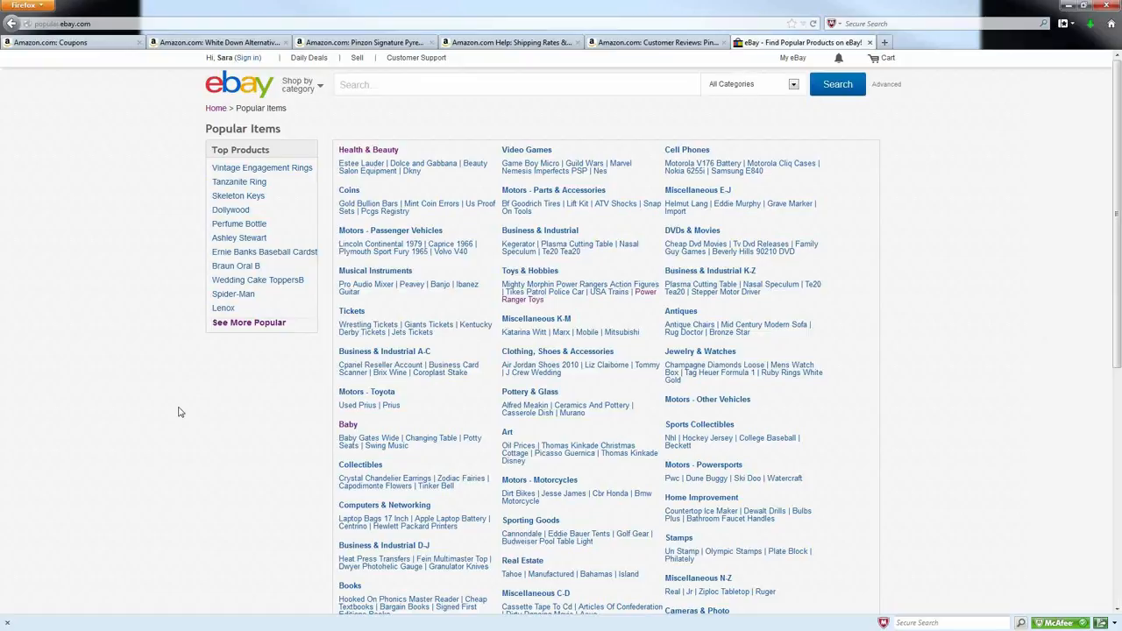
{"action": "mouse_move", "coordinate": [168, 385]}
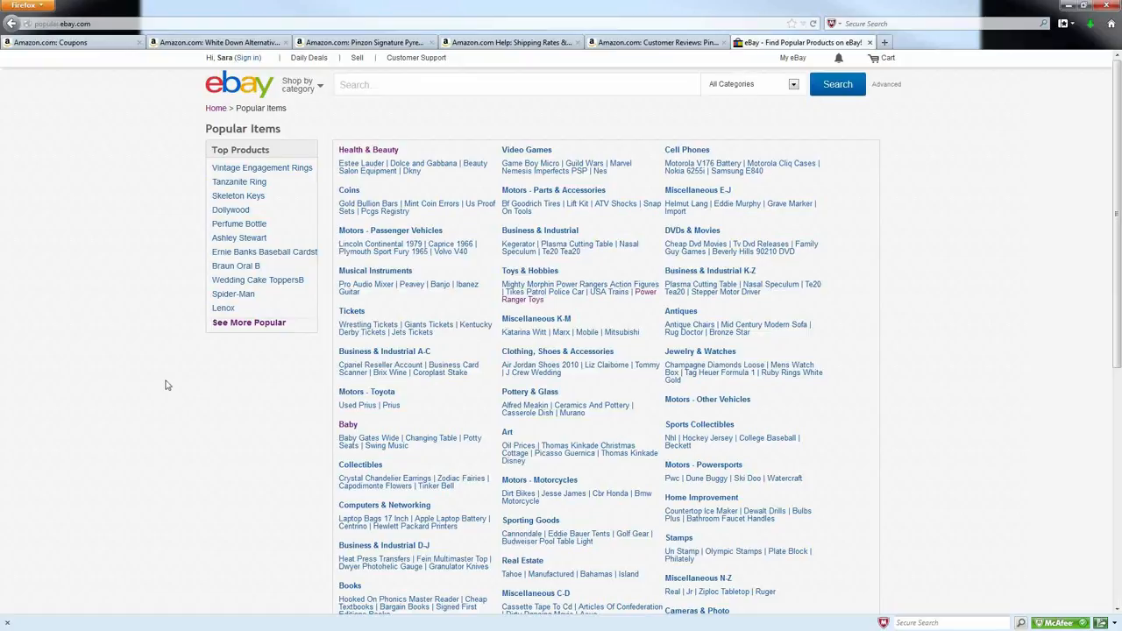
{"action": "mouse_move", "coordinate": [454, 329]}
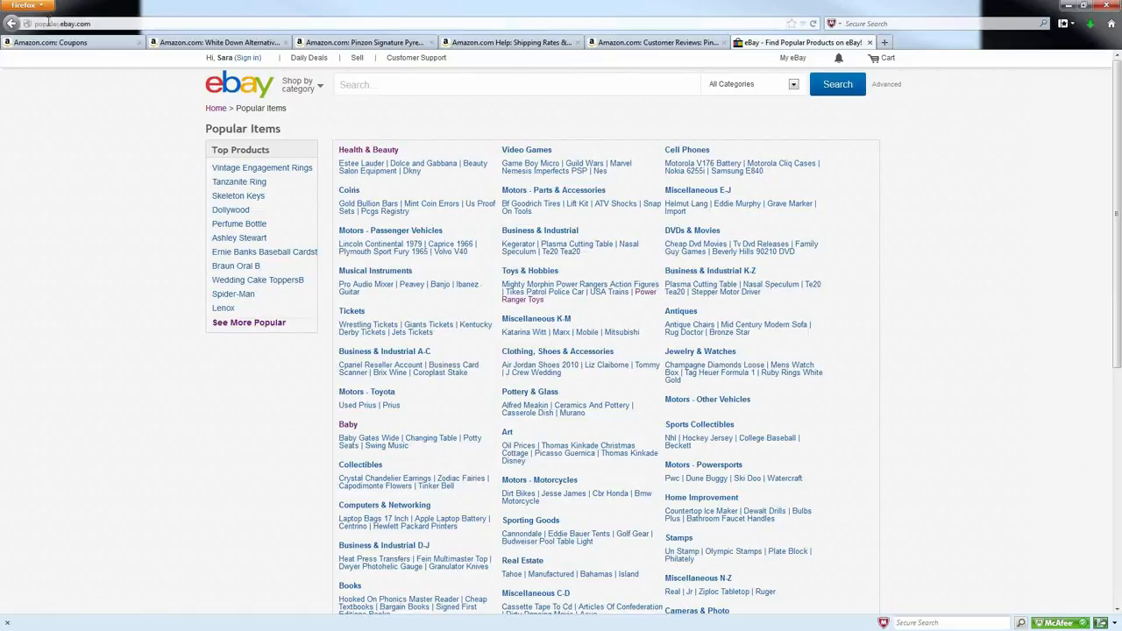
{"action": "left_click", "coordinate": [62, 23]}
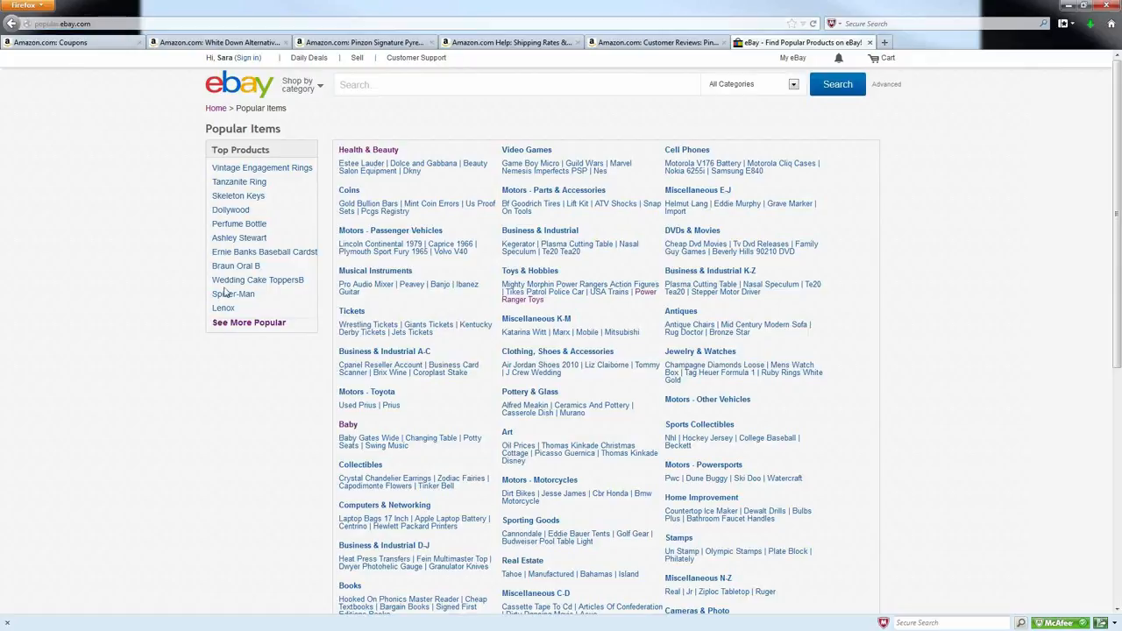
{"action": "mouse_move", "coordinate": [531, 392]}
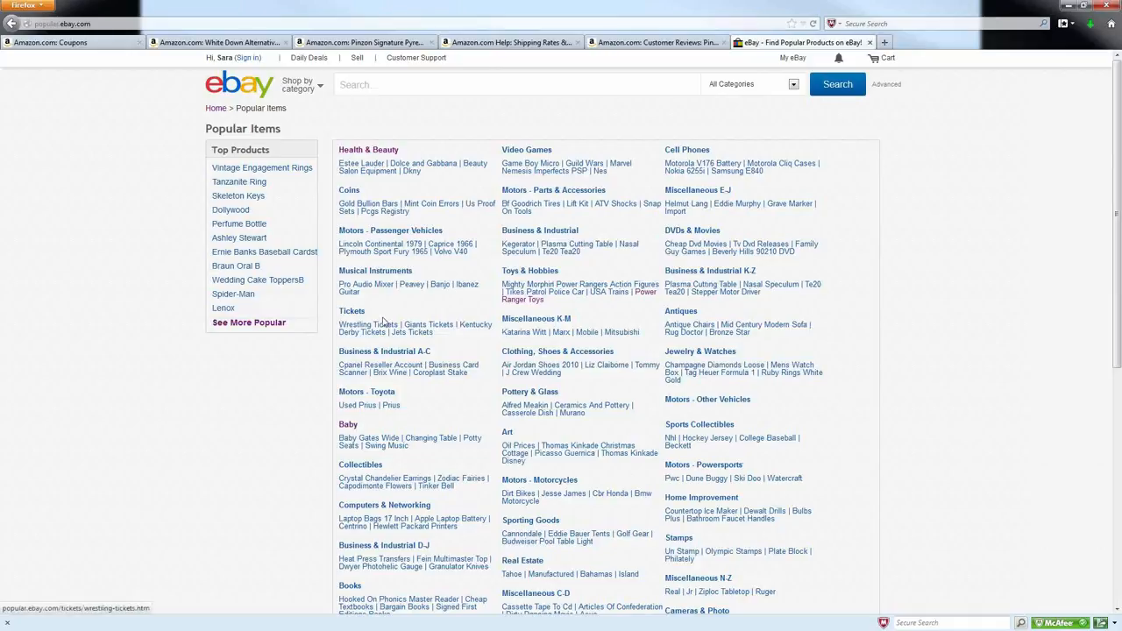
{"action": "mouse_move", "coordinate": [429, 454]}
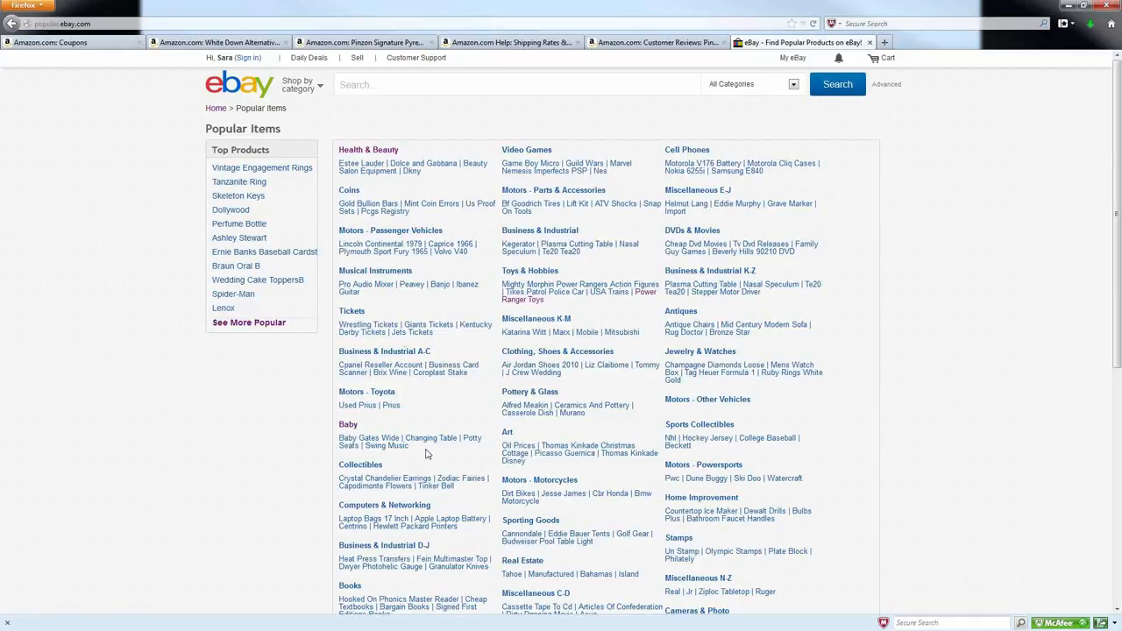
{"action": "mouse_move", "coordinate": [383, 492]}
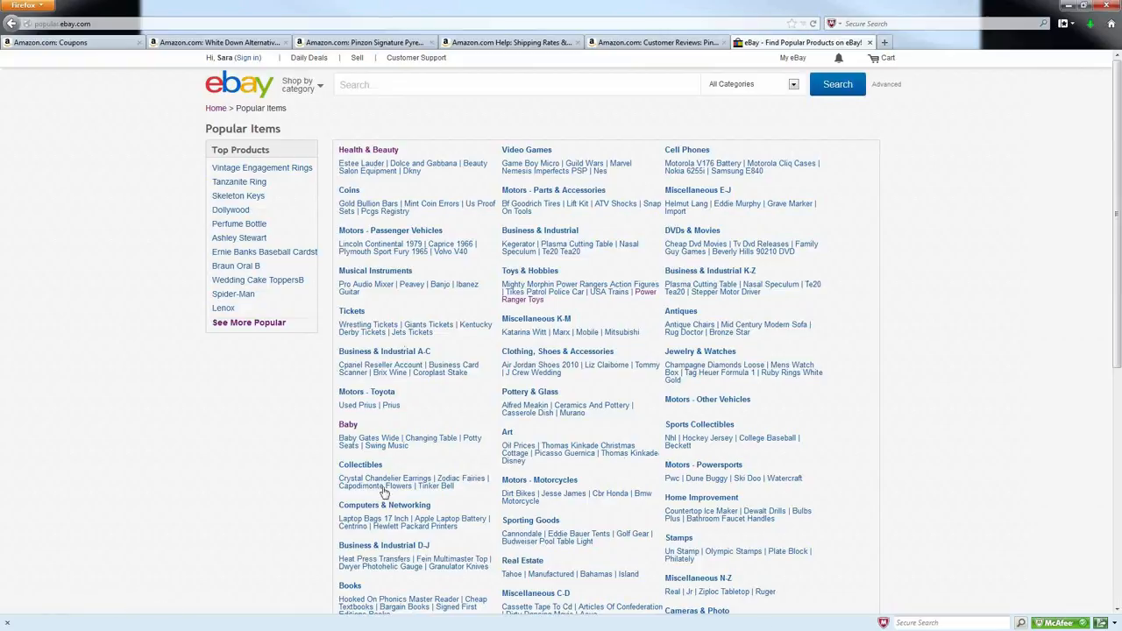
{"action": "scroll", "scroll_direction": "down", "scroll_amount": 3}
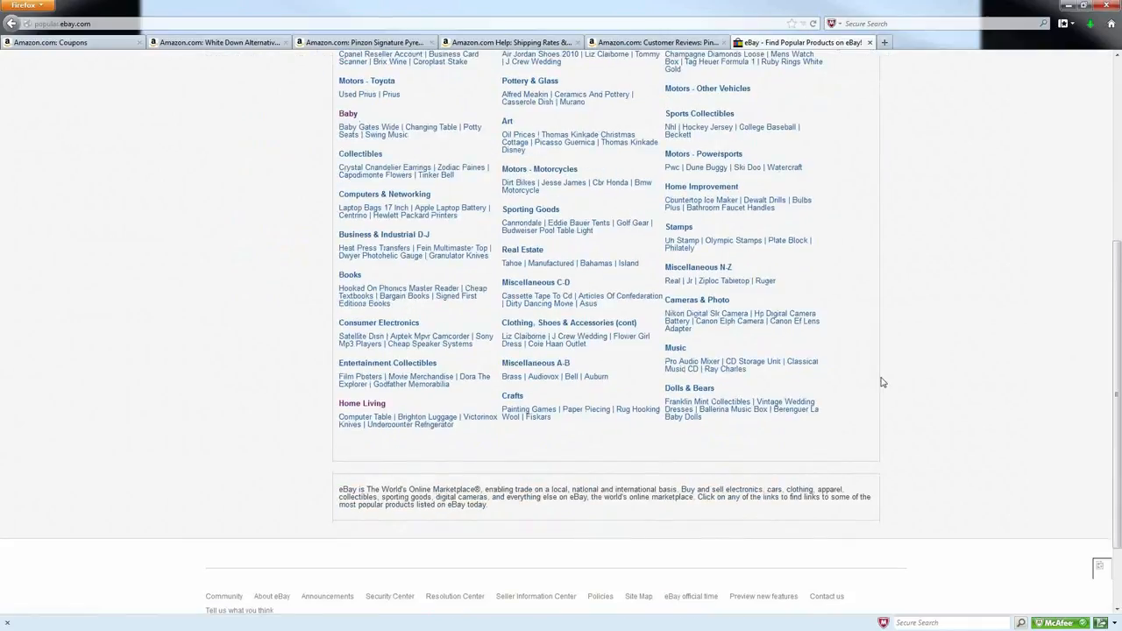
{"action": "scroll", "scroll_direction": "up", "scroll_amount": 3}
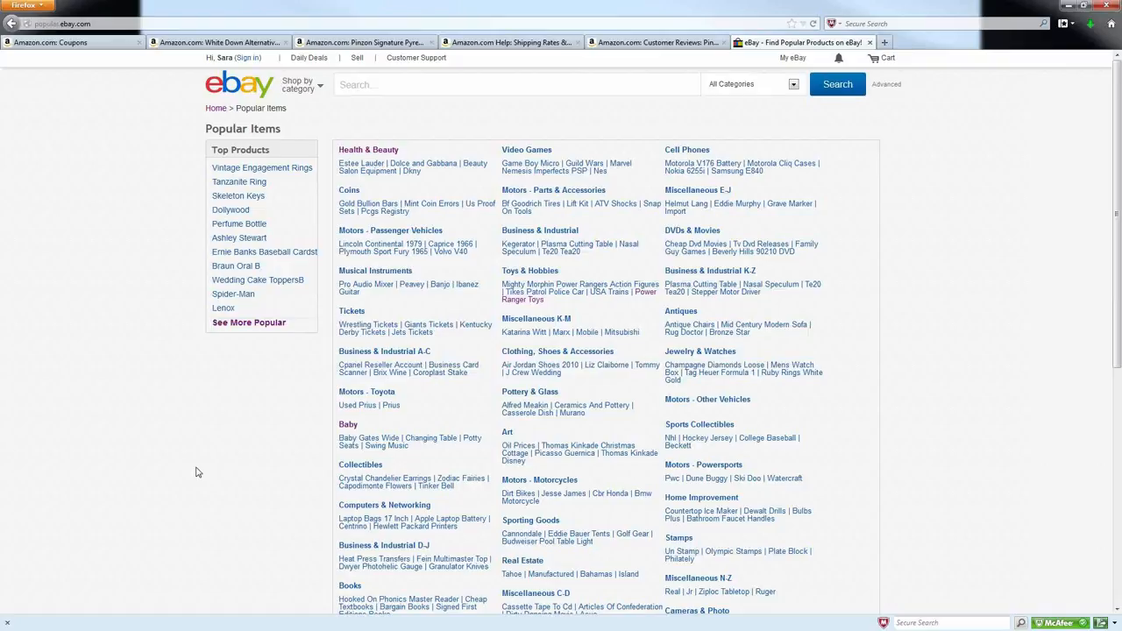
{"action": "mouse_move", "coordinate": [960, 388]}
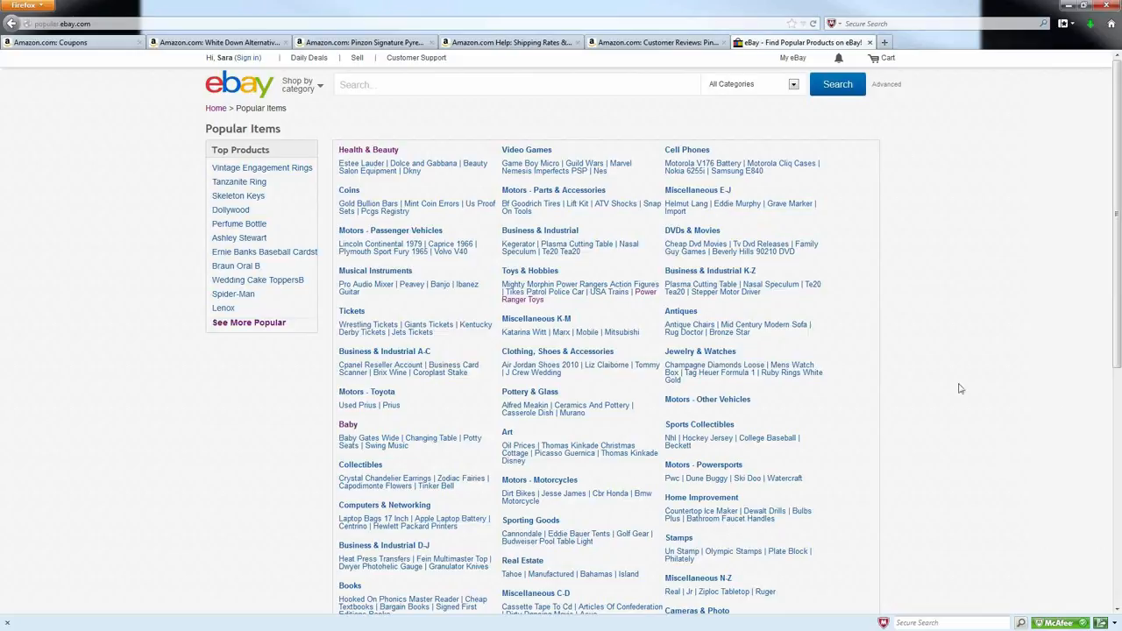
{"action": "mouse_move", "coordinate": [630, 458]}
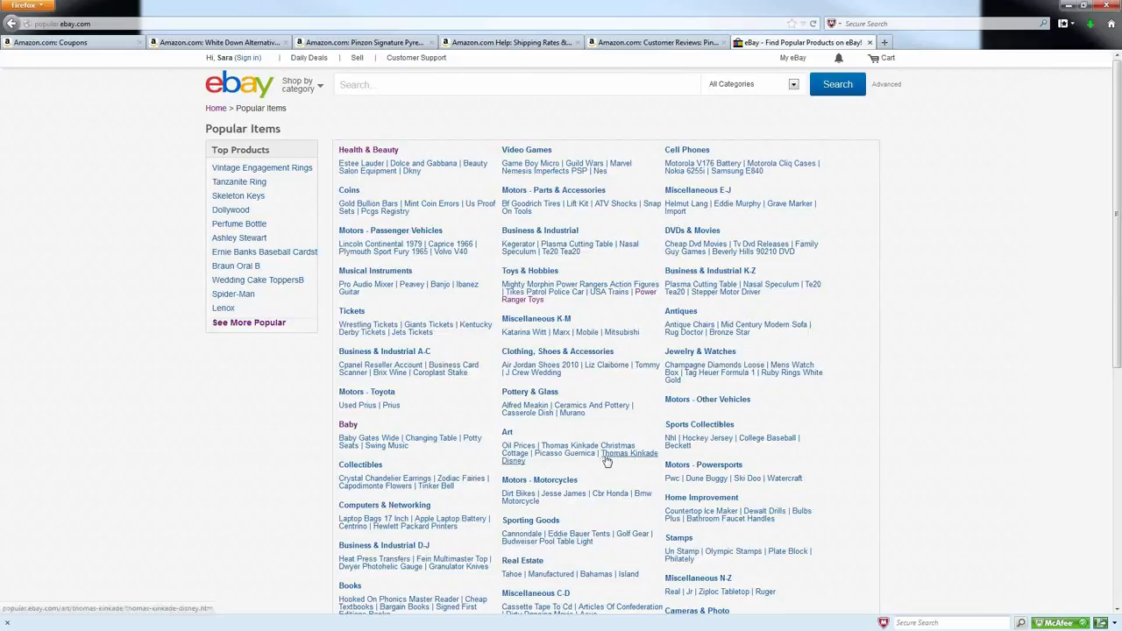
{"action": "mouse_move", "coordinate": [629, 454]}
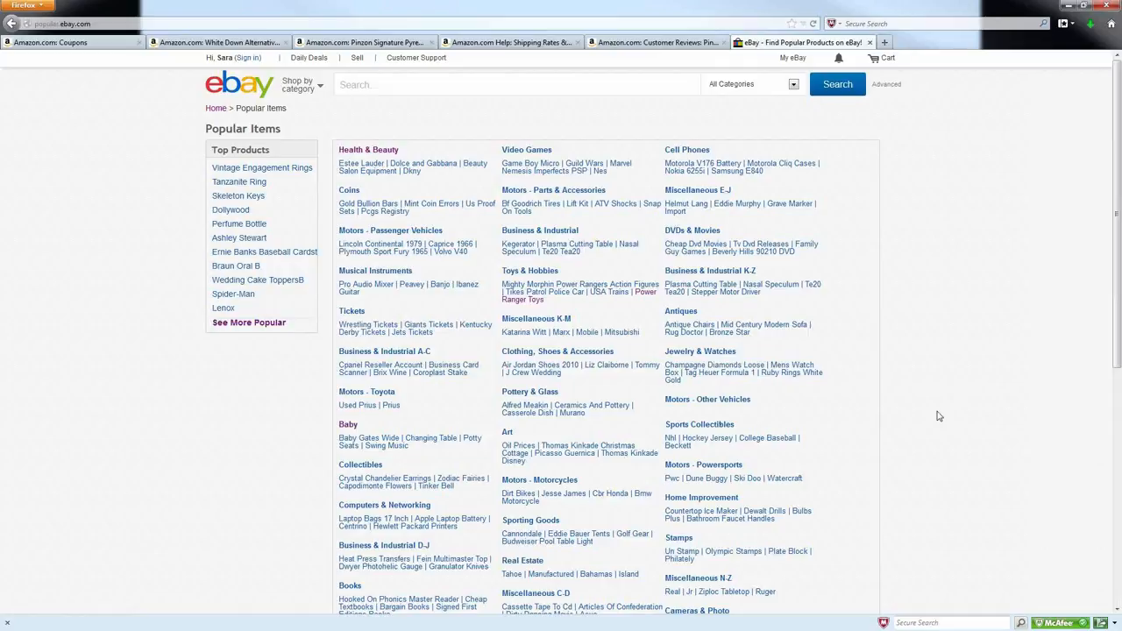
{"action": "mouse_move", "coordinate": [958, 554]}
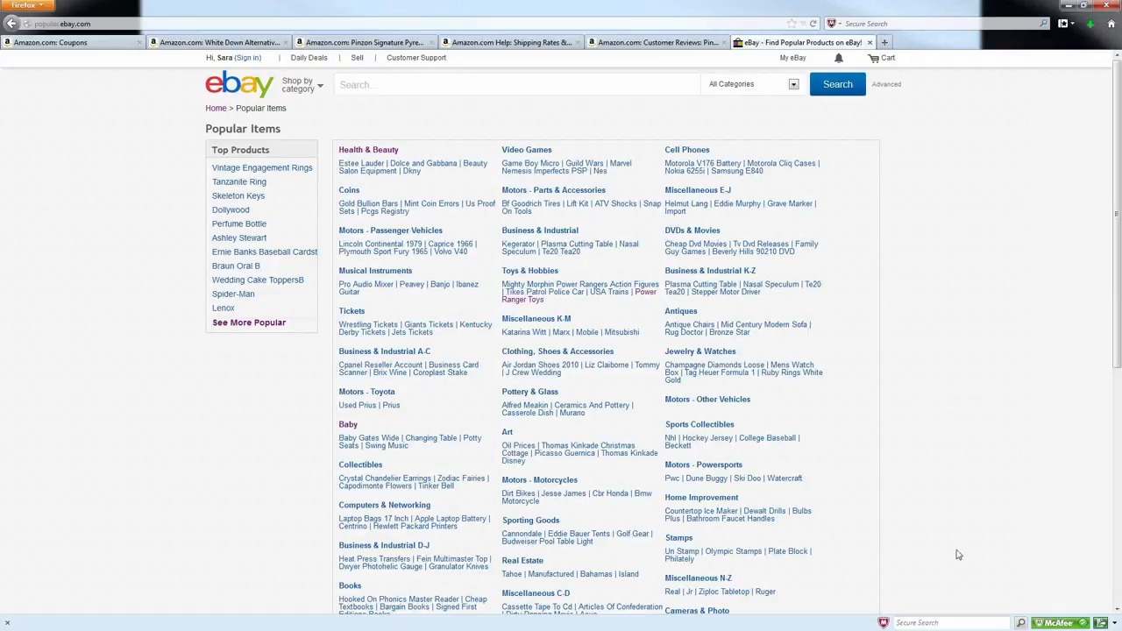
{"action": "mouse_move", "coordinate": [960, 500]}
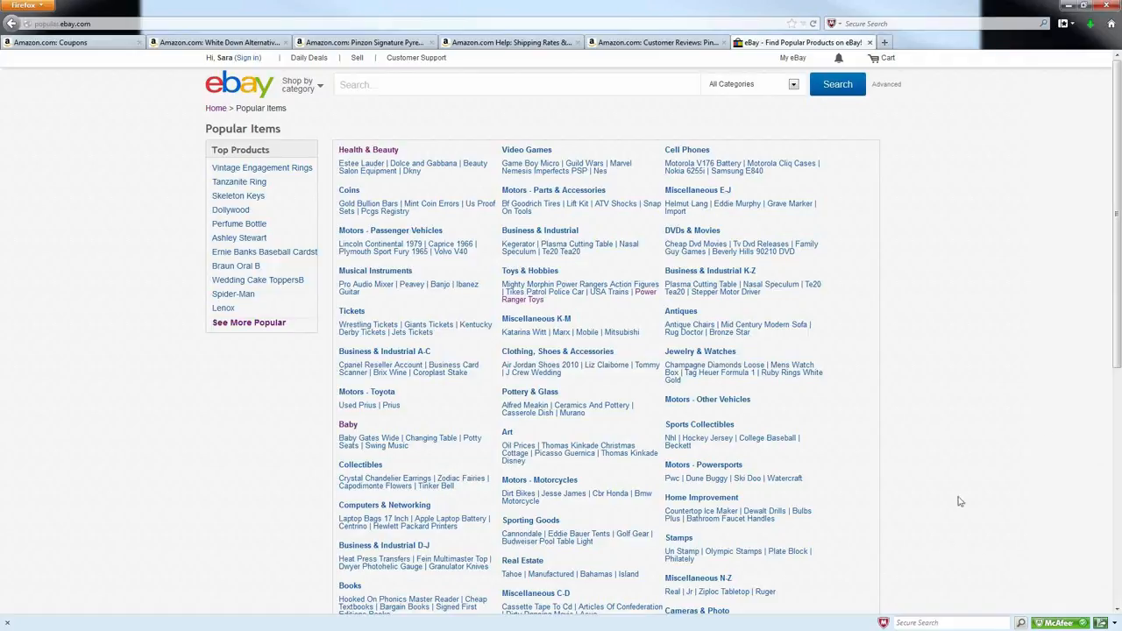
{"action": "mouse_move", "coordinate": [1025, 420]}
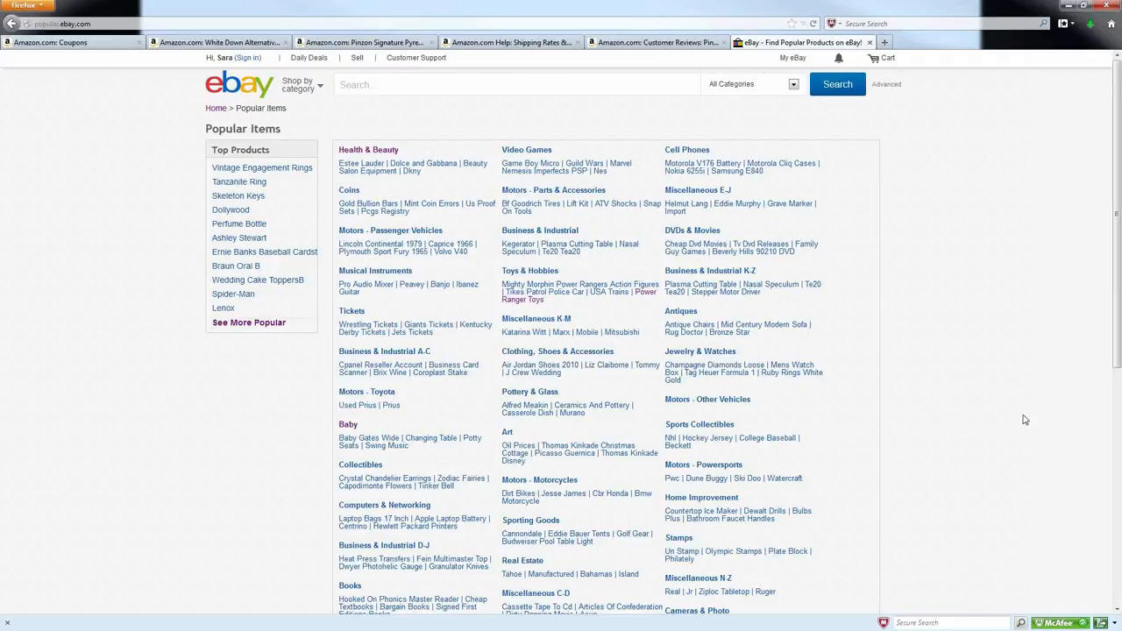
{"action": "mouse_move", "coordinate": [873, 447]}
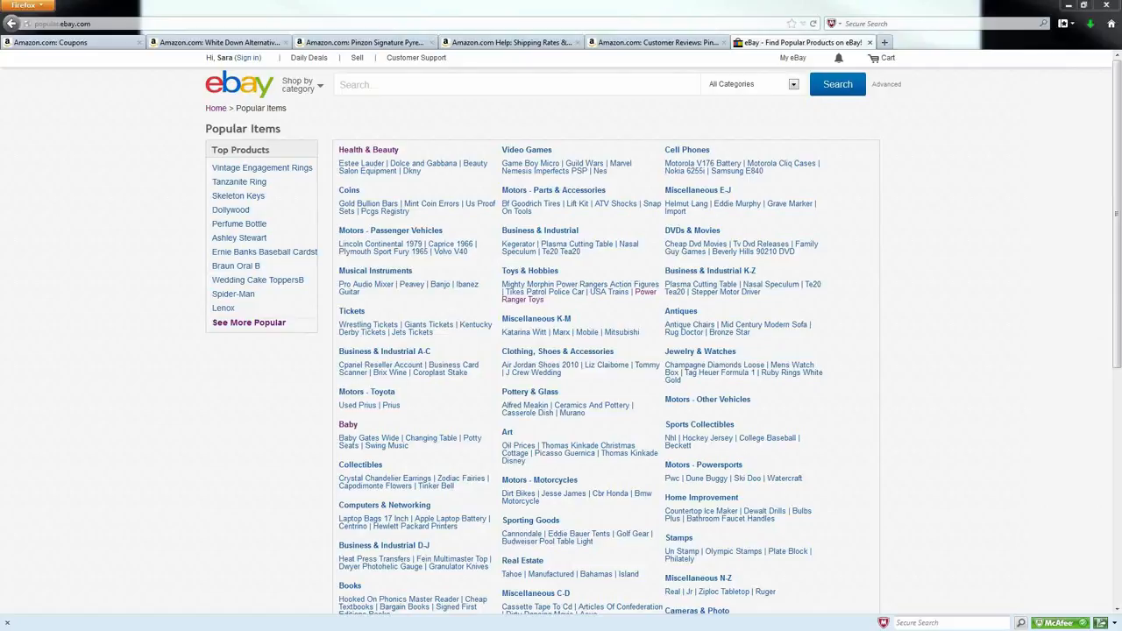
{"action": "mouse_move", "coordinate": [844, 337]}
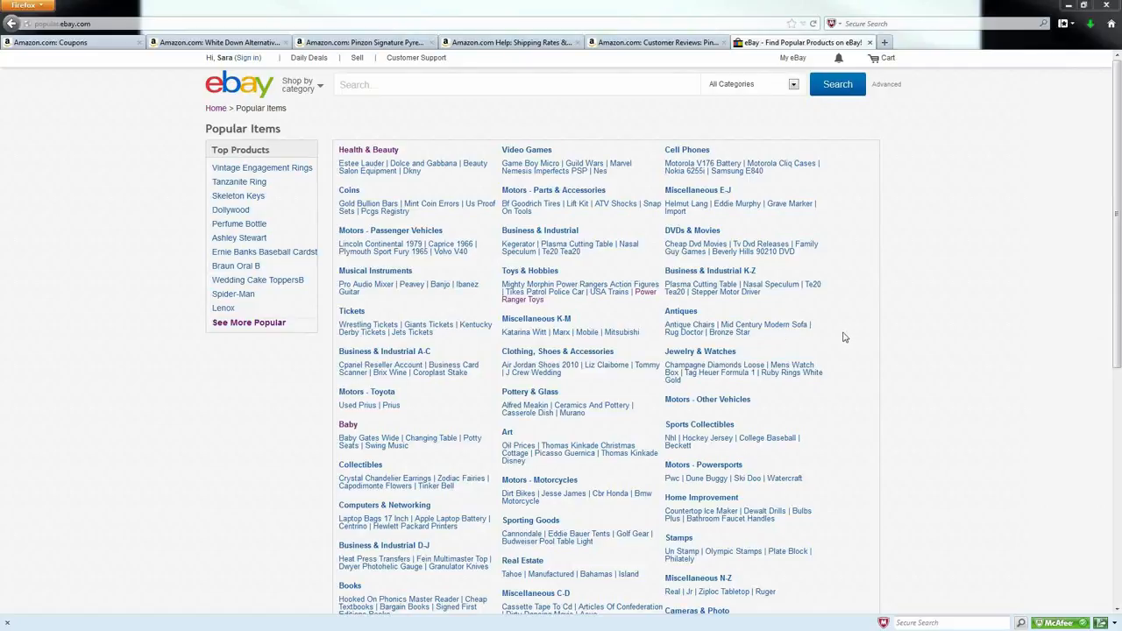
{"action": "mouse_move", "coordinate": [850, 337]}
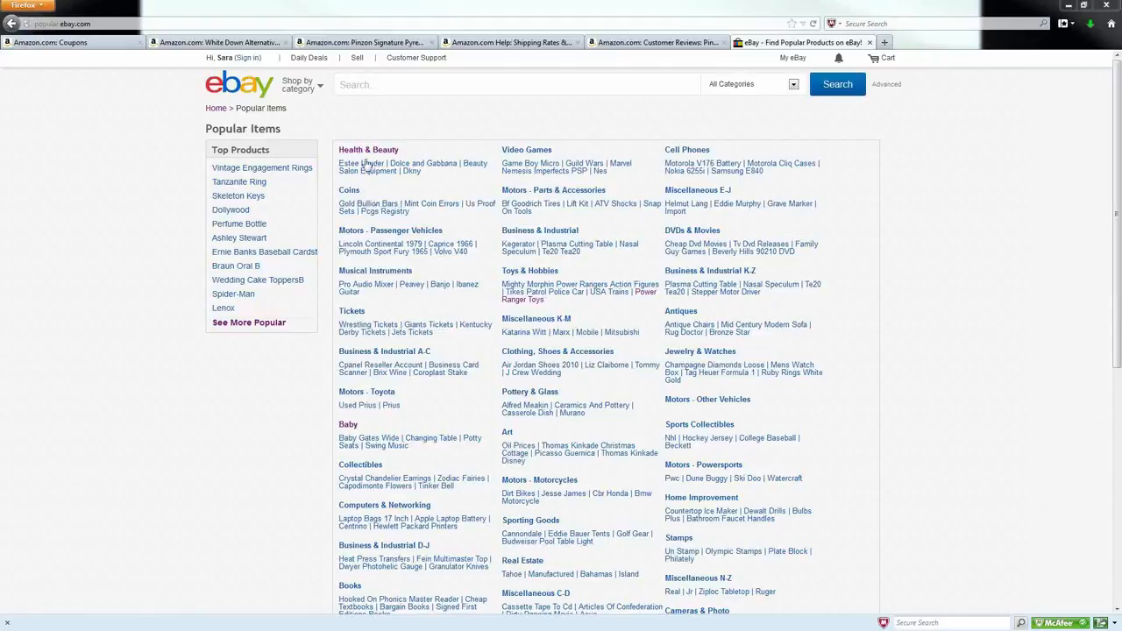
{"action": "mouse_move", "coordinate": [369, 150]}
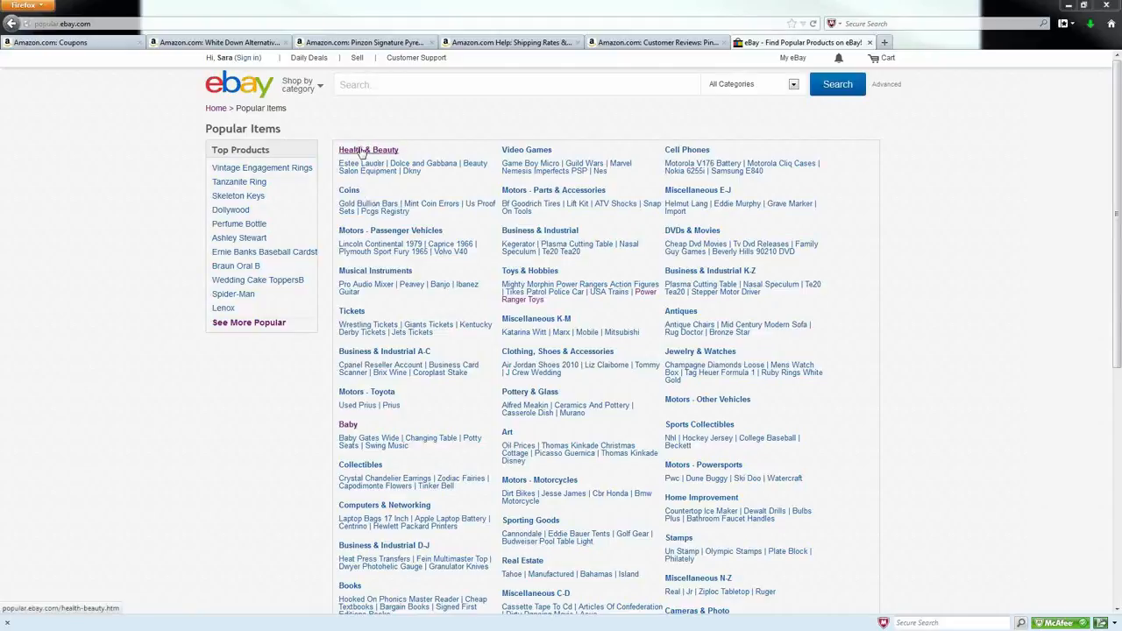
{"action": "left_click", "coordinate": [368, 149]}
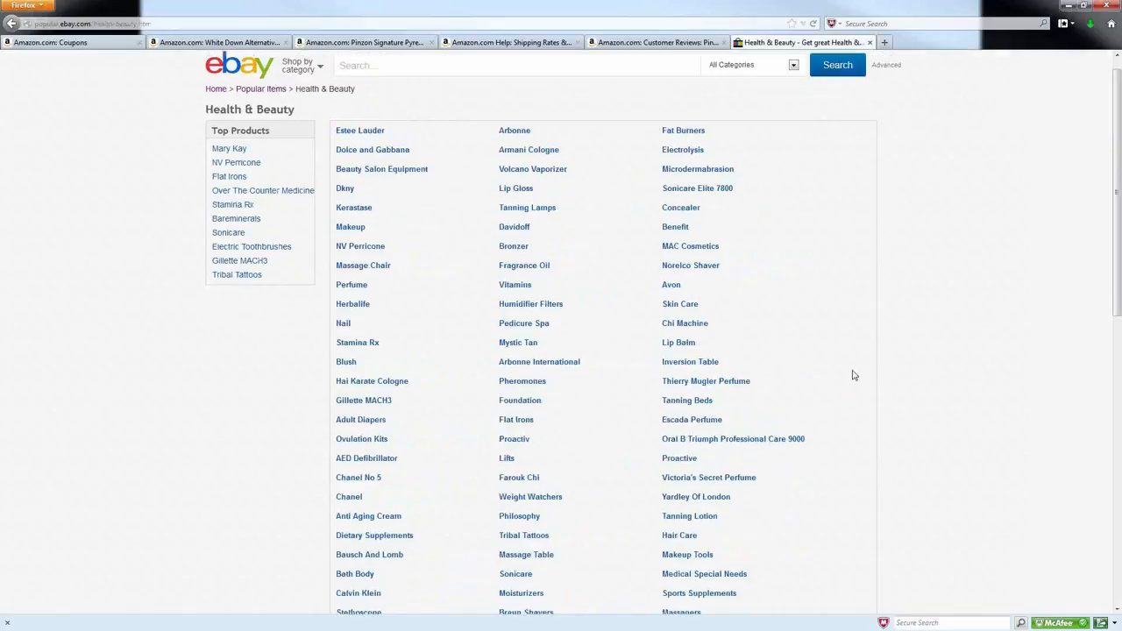
{"action": "scroll", "scroll_direction": "down", "scroll_amount": 3}
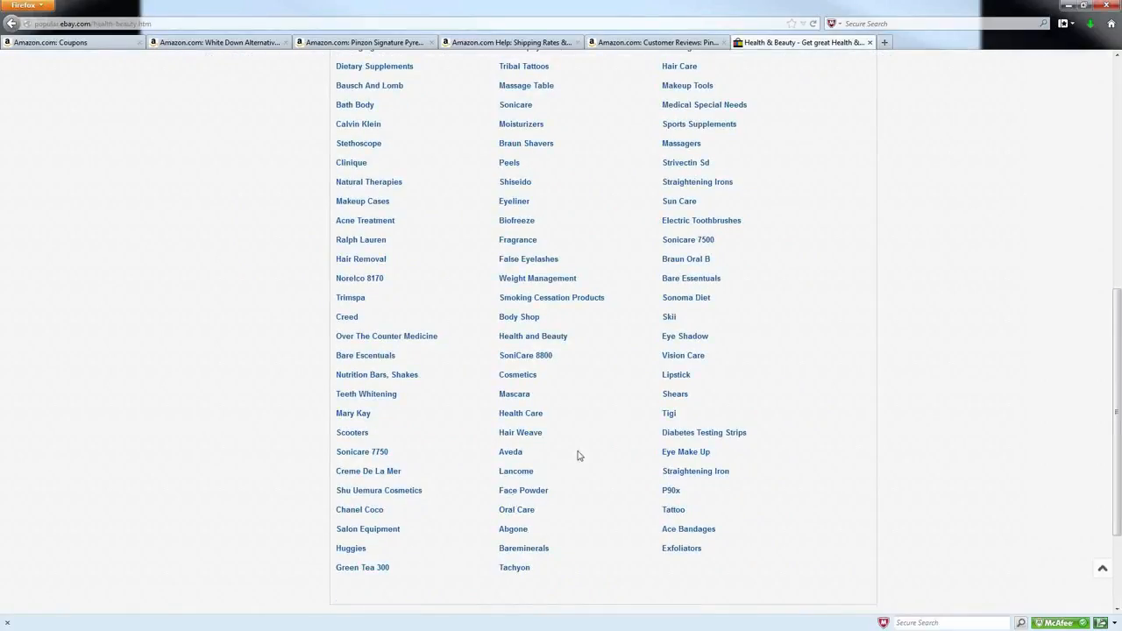
{"action": "scroll", "scroll_direction": "up", "scroll_amount": 3}
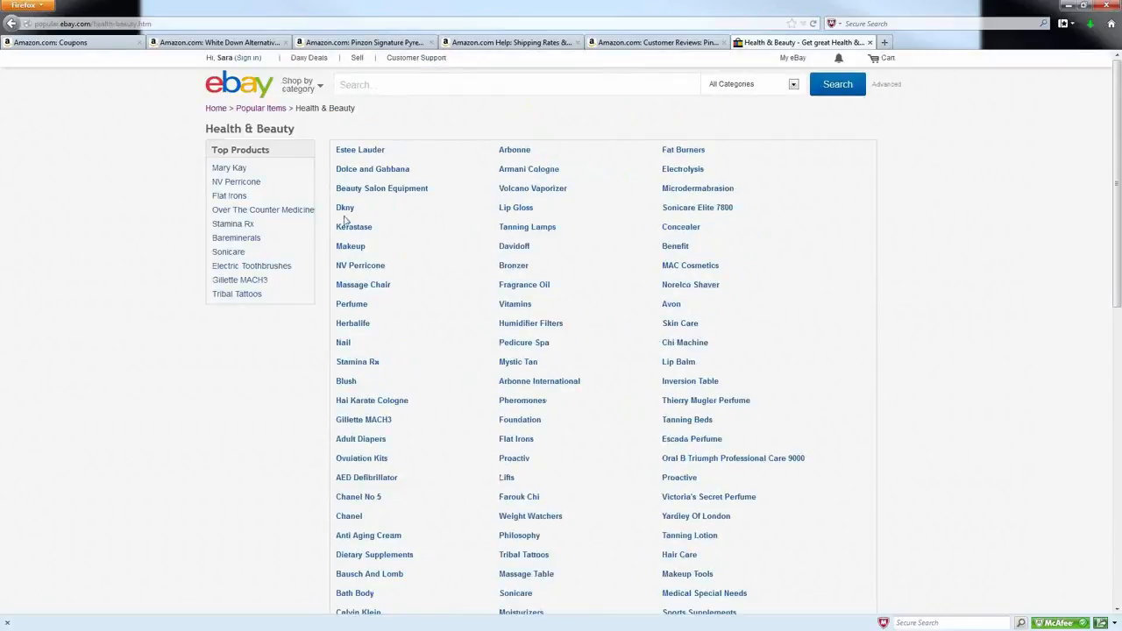
{"action": "mouse_move", "coordinate": [83, 319]}
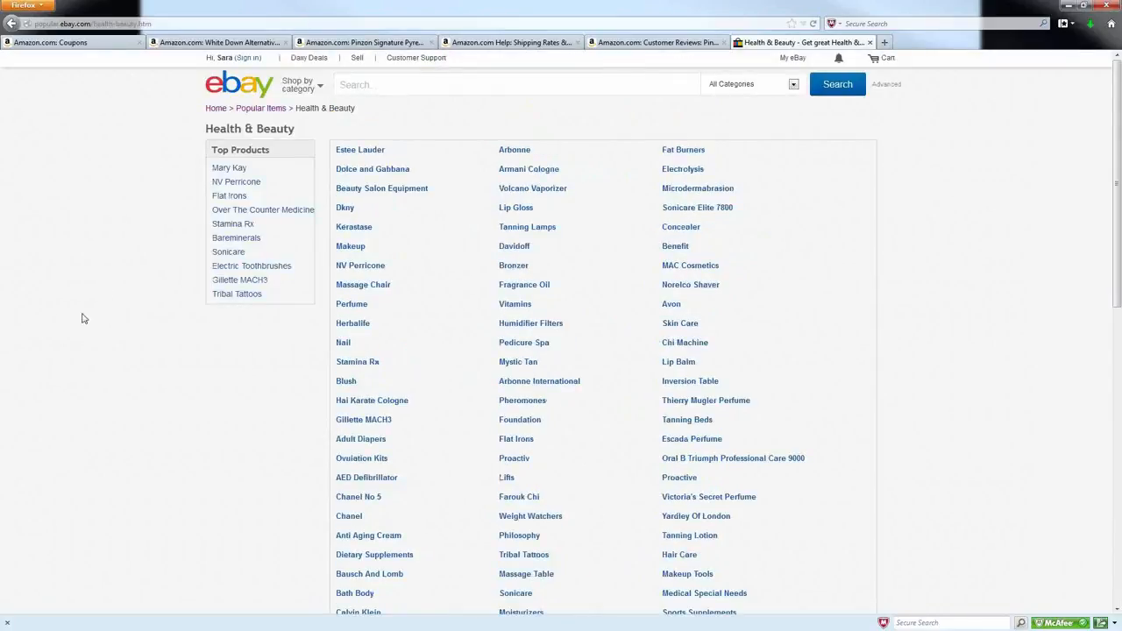
{"action": "mouse_move", "coordinate": [280, 409]}
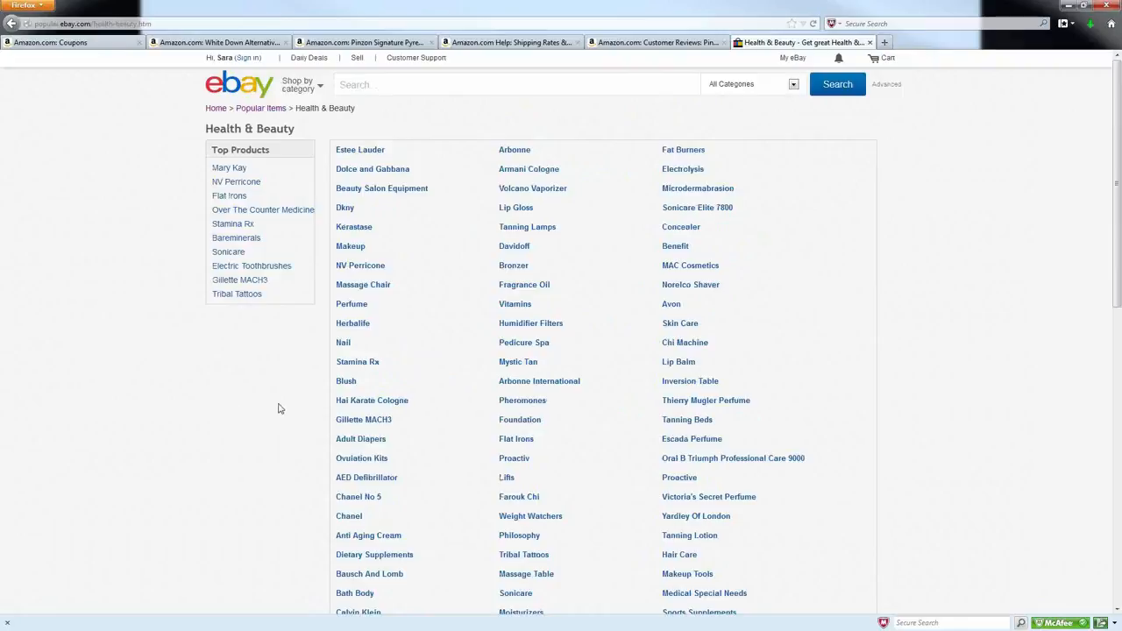
{"action": "mouse_move", "coordinate": [324, 466]}
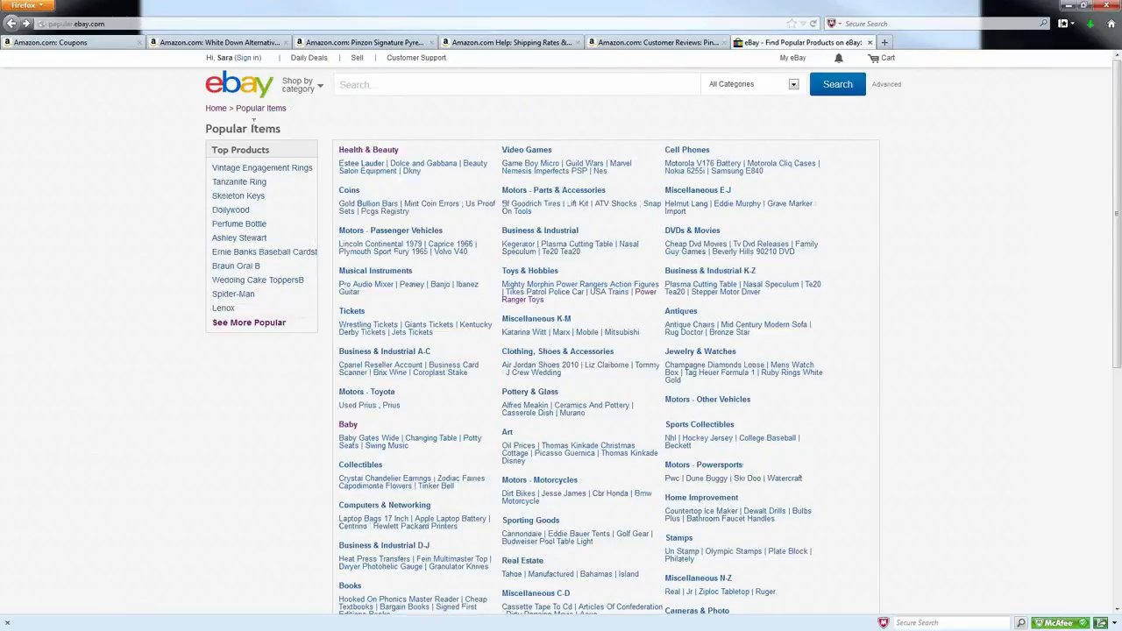
{"action": "mouse_move", "coordinate": [270, 368]}
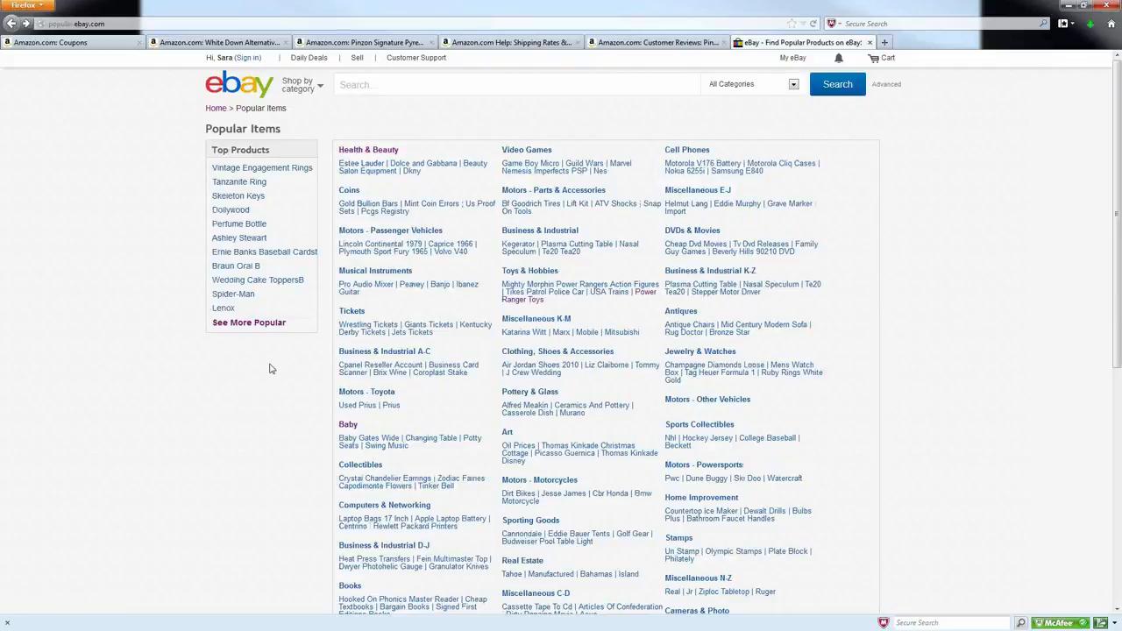
{"action": "mouse_move", "coordinate": [776, 433]}
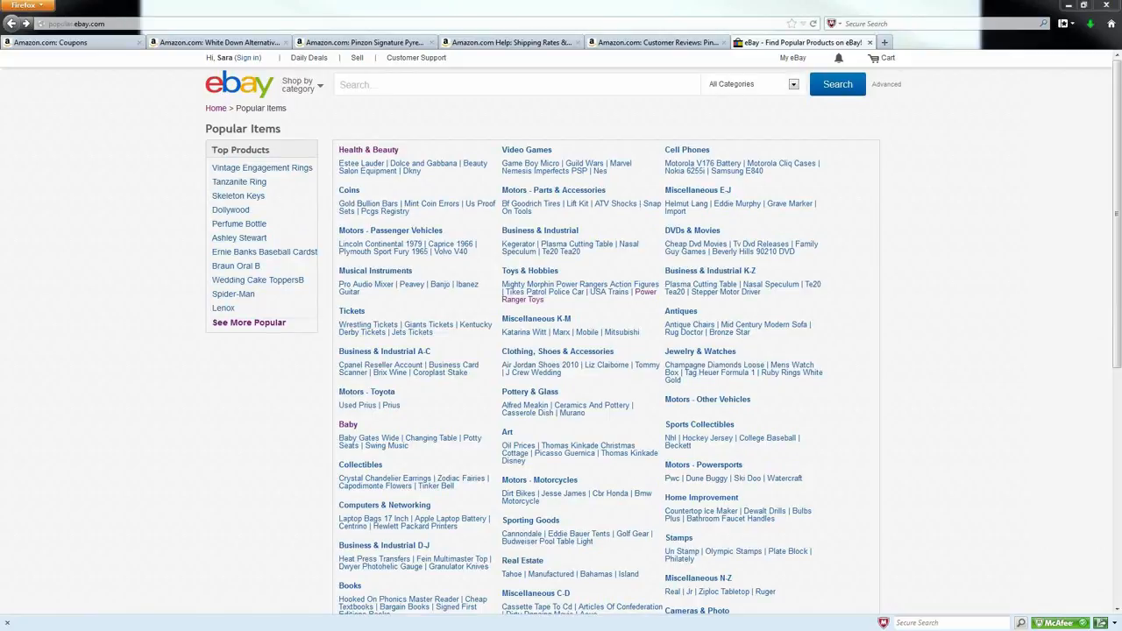
{"action": "mouse_move", "coordinate": [155, 182]}
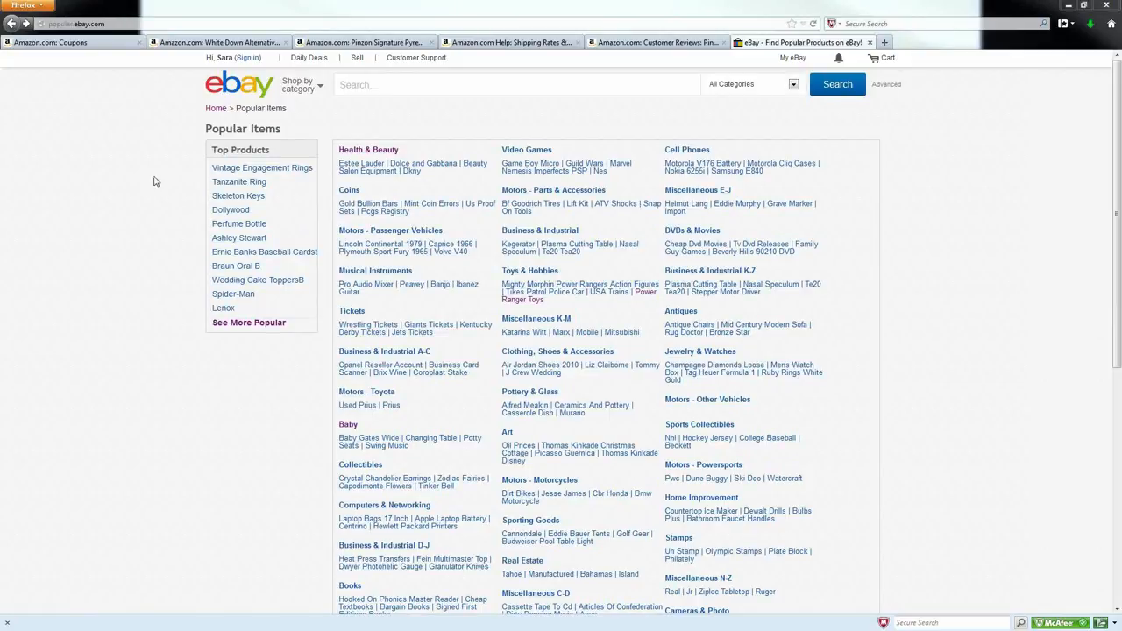
{"action": "mouse_move", "coordinate": [16, 547]}
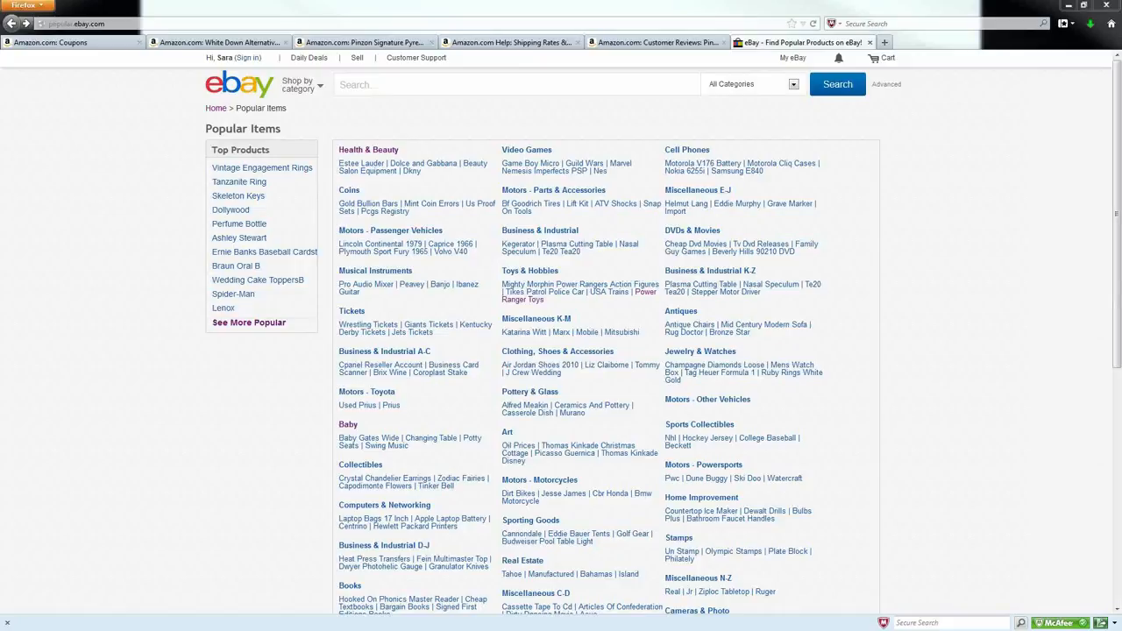
{"action": "mouse_move", "coordinate": [830, 380]}
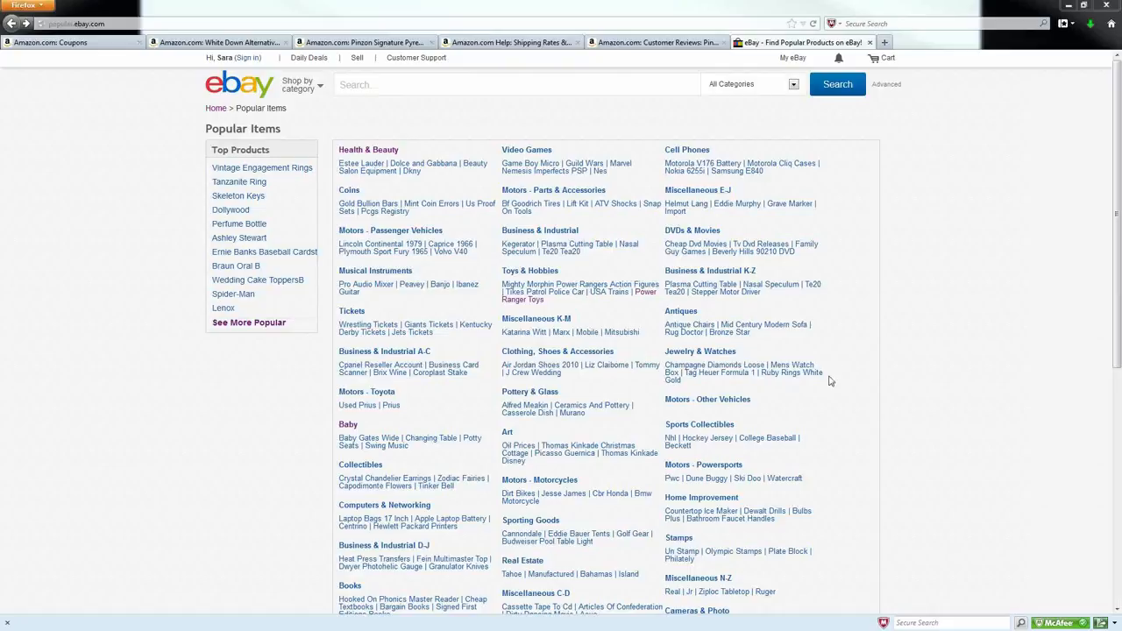
{"action": "mouse_move", "coordinate": [887, 413]}
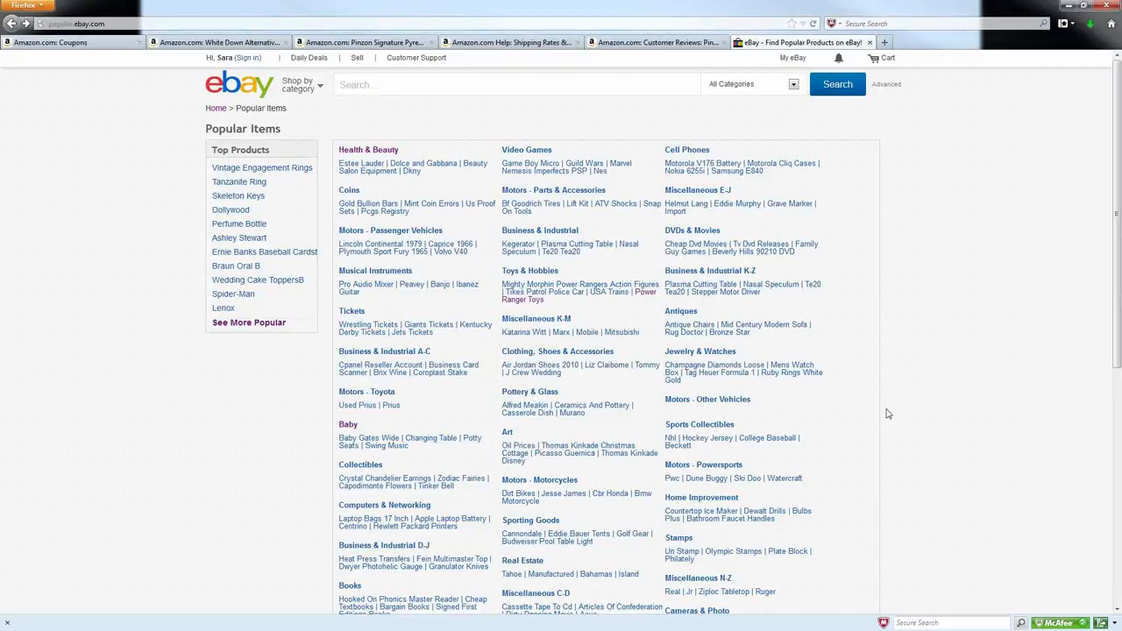